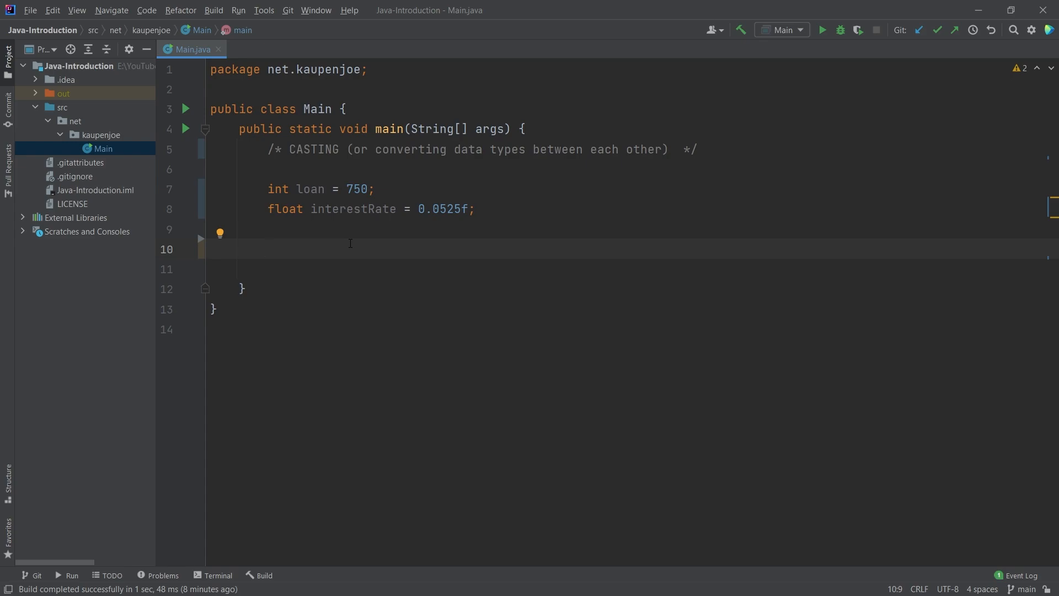
Add the line float interest = loan * interestRate; below the declarations.
click(267, 248)
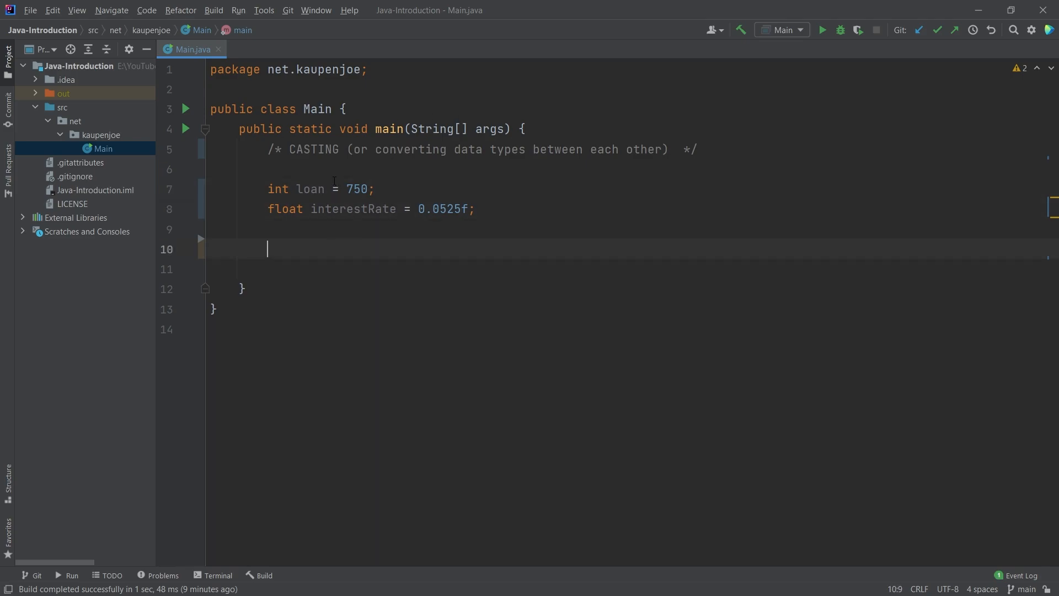
click(375, 189)
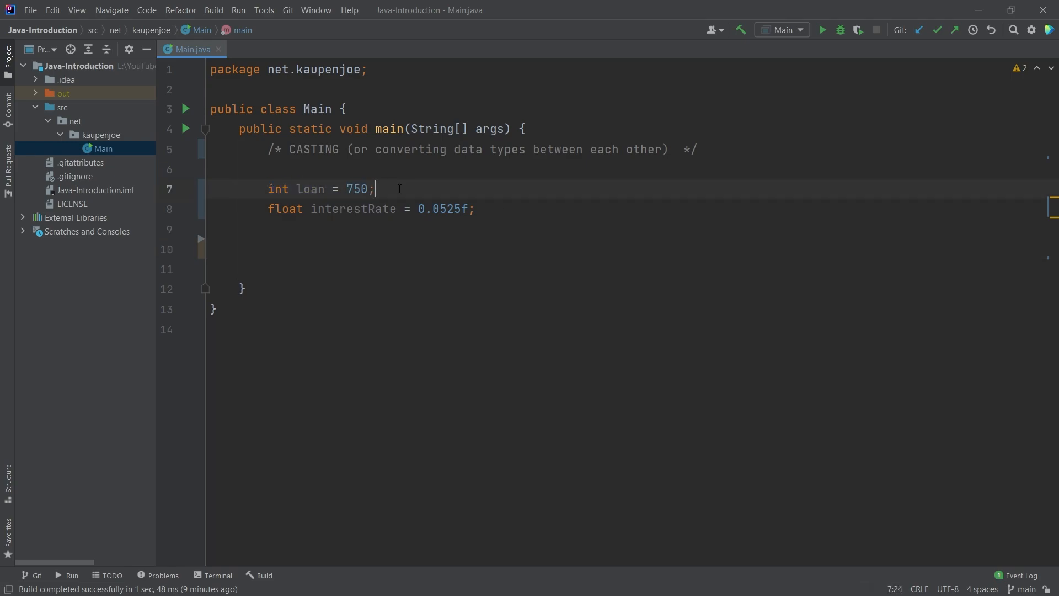
click(347, 209)
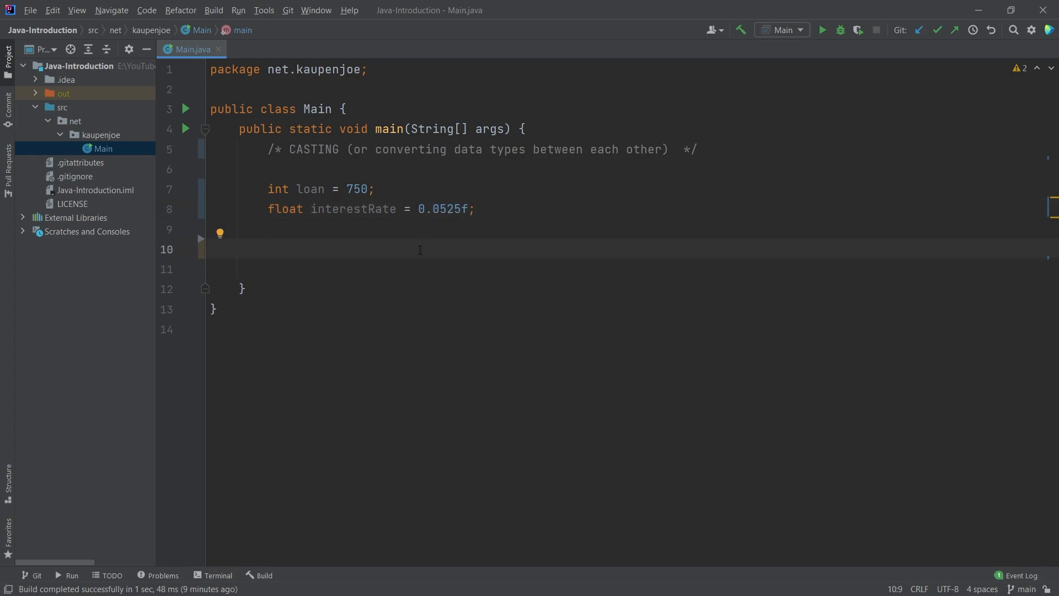
text(f)
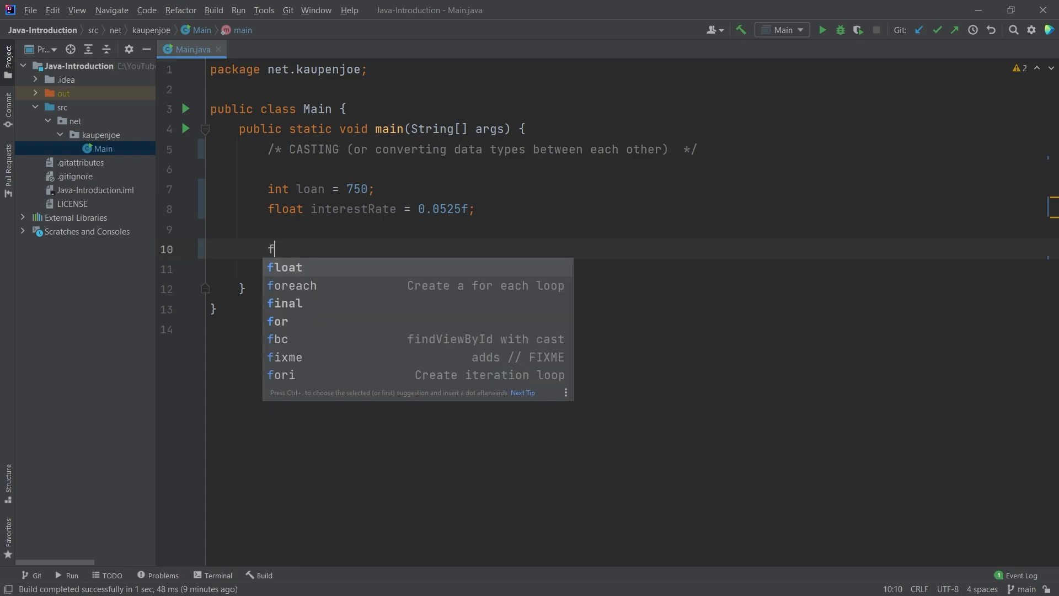
key(Tab)
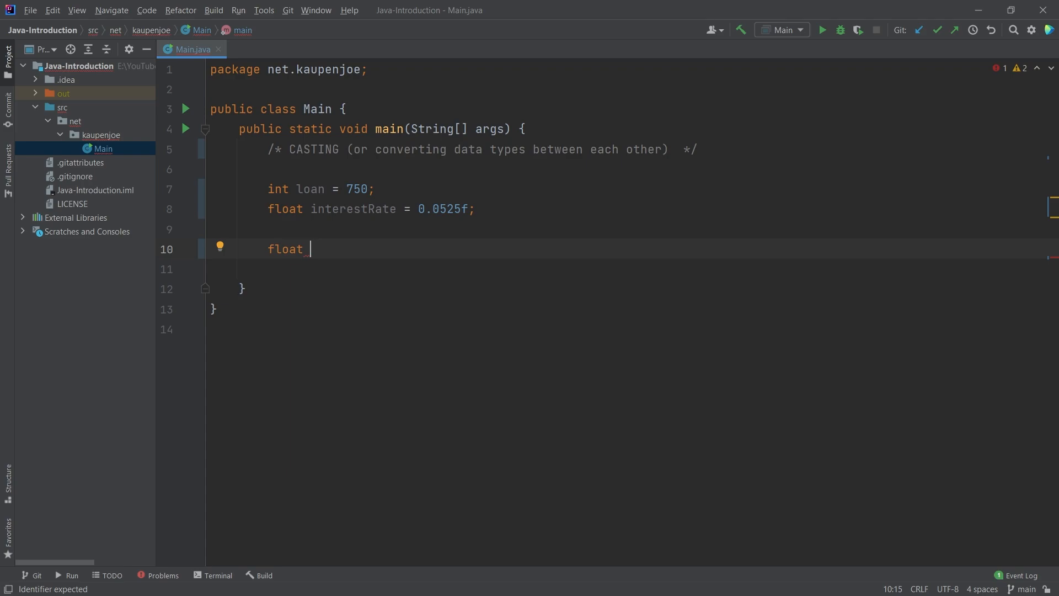
text(interest =)
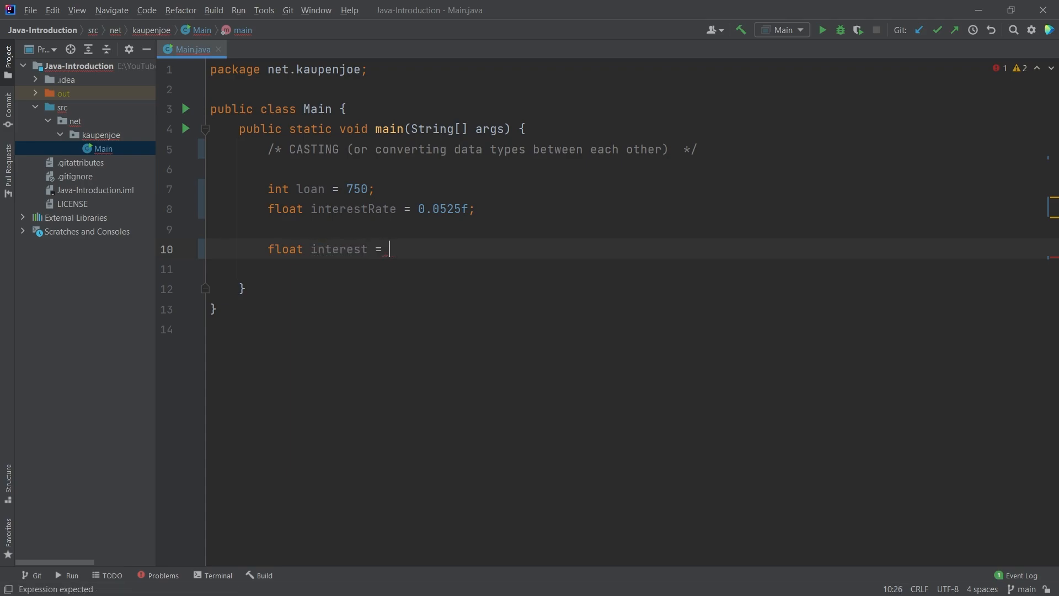
text(loan)
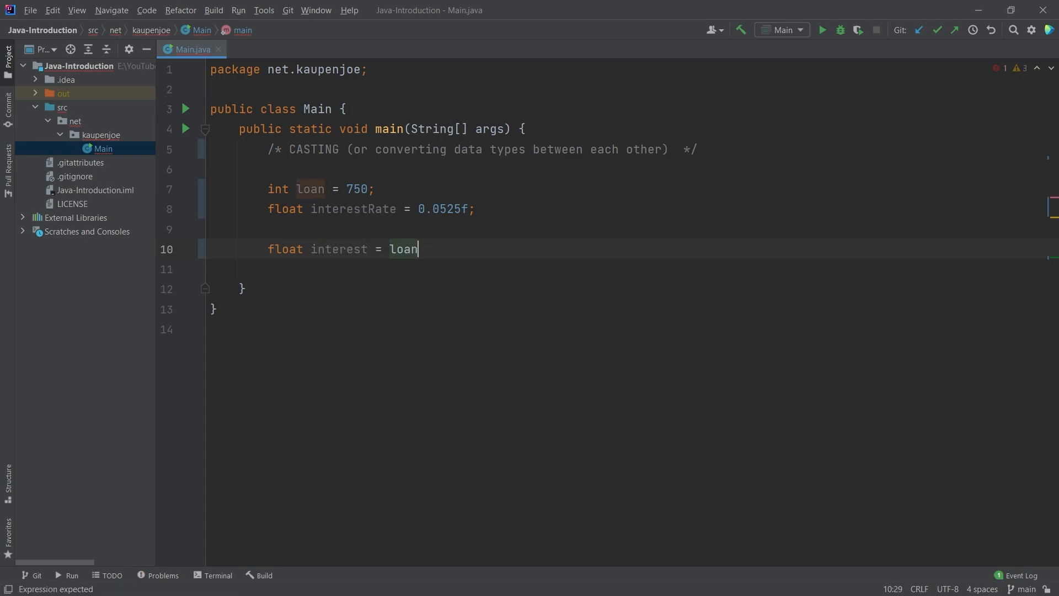
text(* interestRate;)
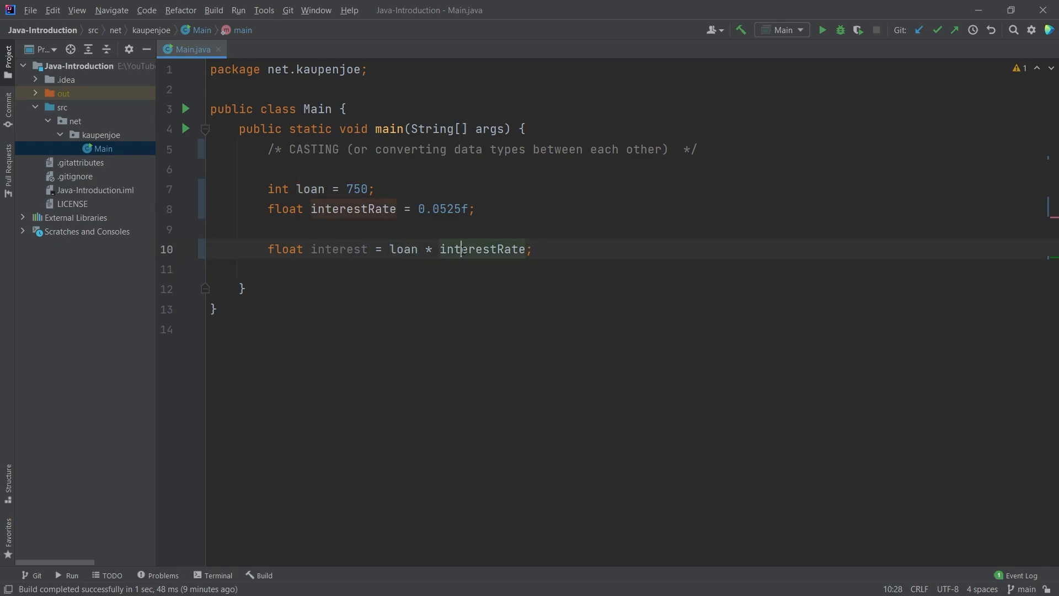
Add System.out.println(interest); on the next line and run Main to print 39.375.
key(enter)
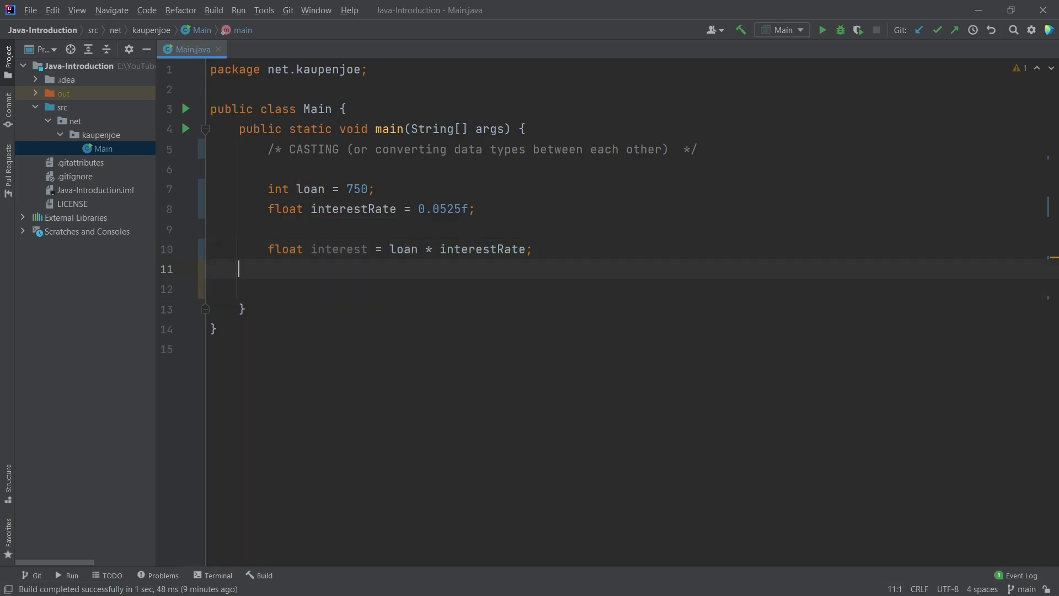
text(System.out.println(interest);)
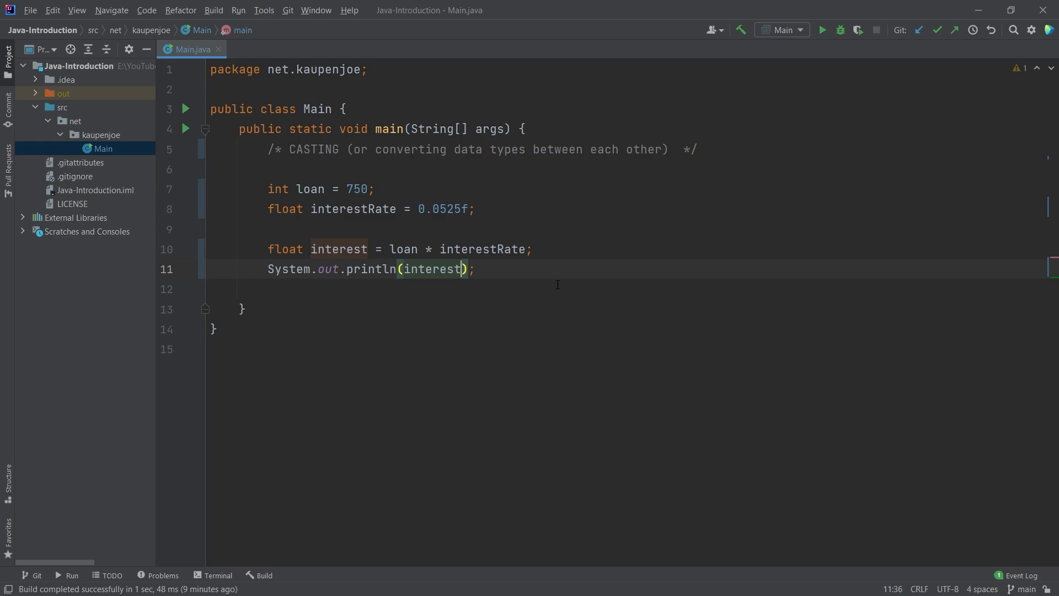
click(822, 30)
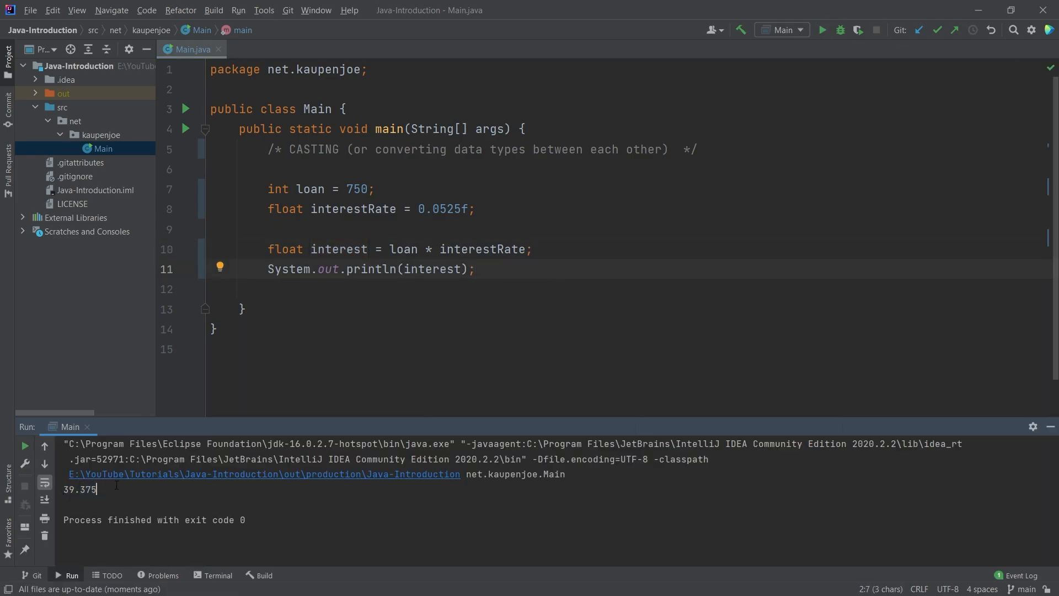
mouse_move(1024, 444)
text(()
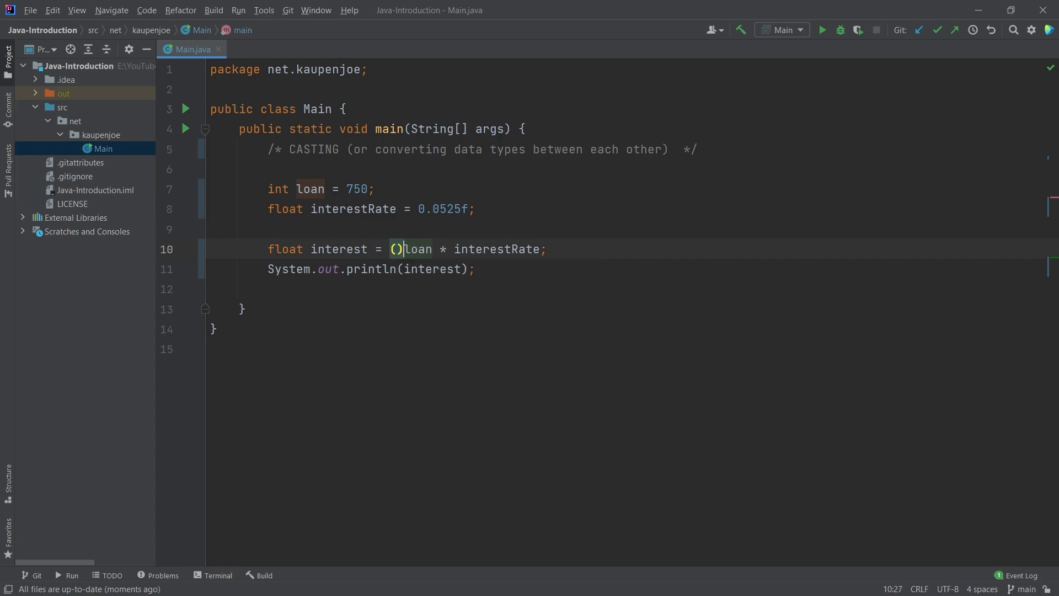
Insert a (float) cast before loan, then remove it so interest is loan * interestRate again.
text(float)
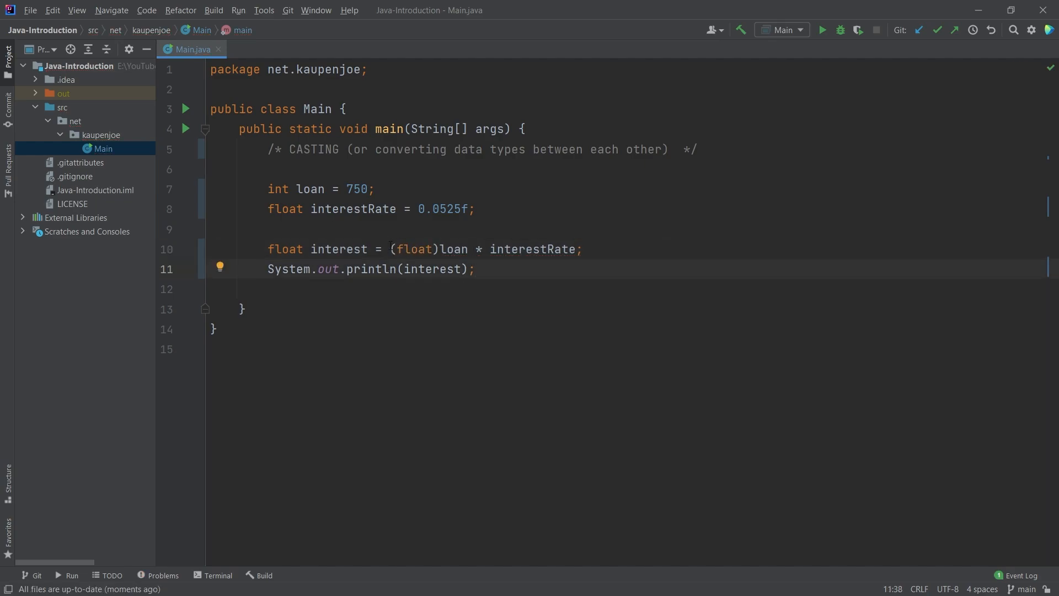
click(474, 269)
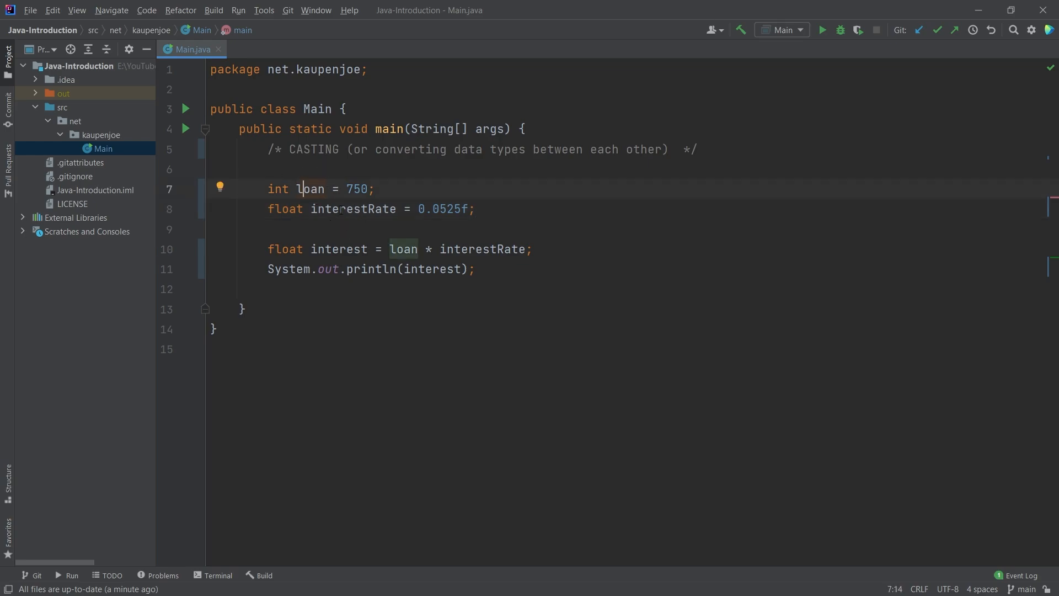
Declare interest as int and cast interestRate to (int) in the multiplication.
click(346, 209)
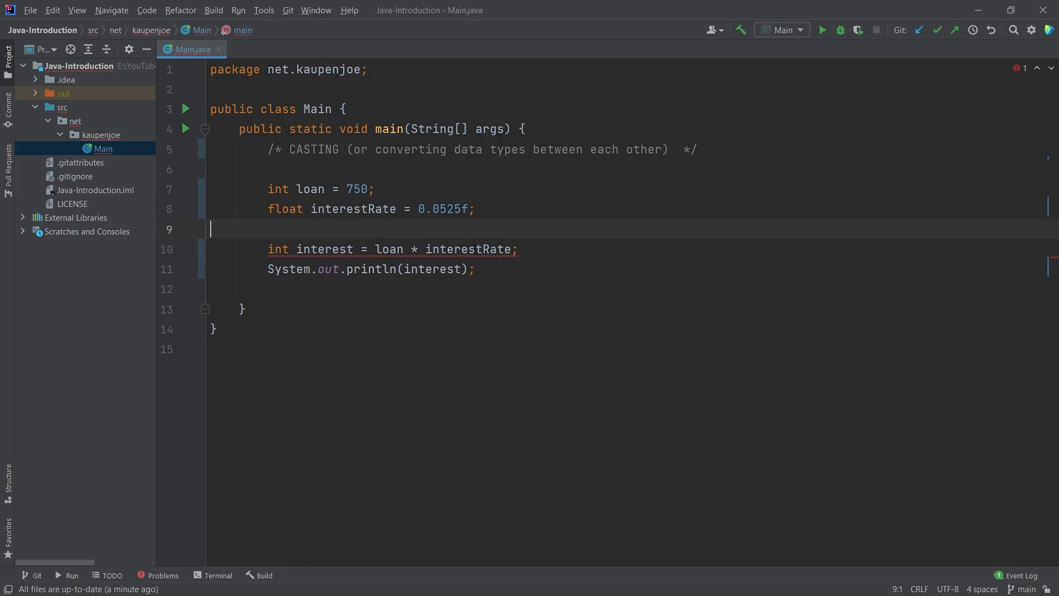
mouse_move(392, 248)
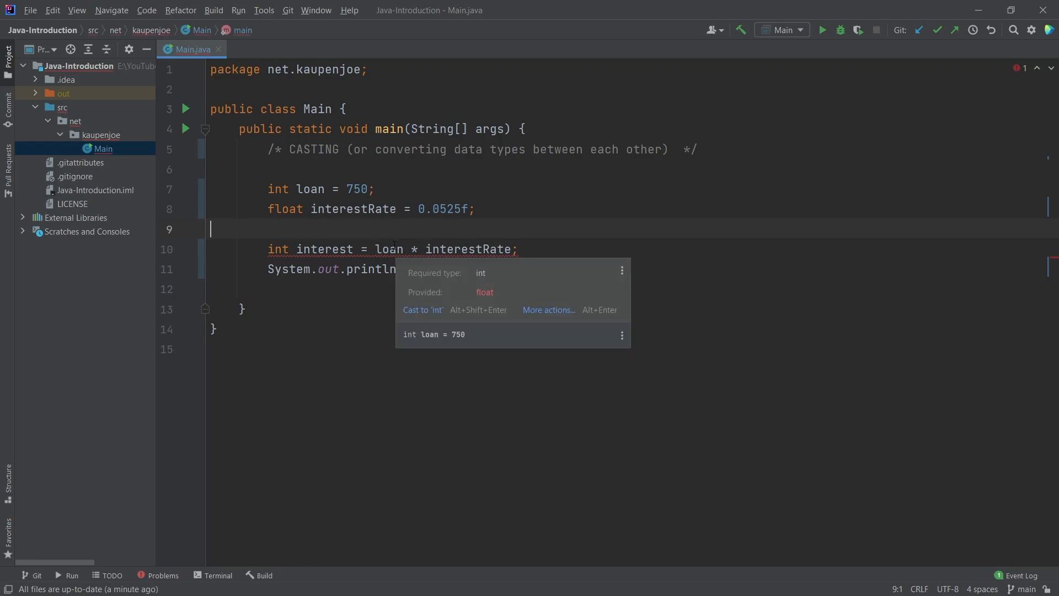
mouse_move(470, 275)
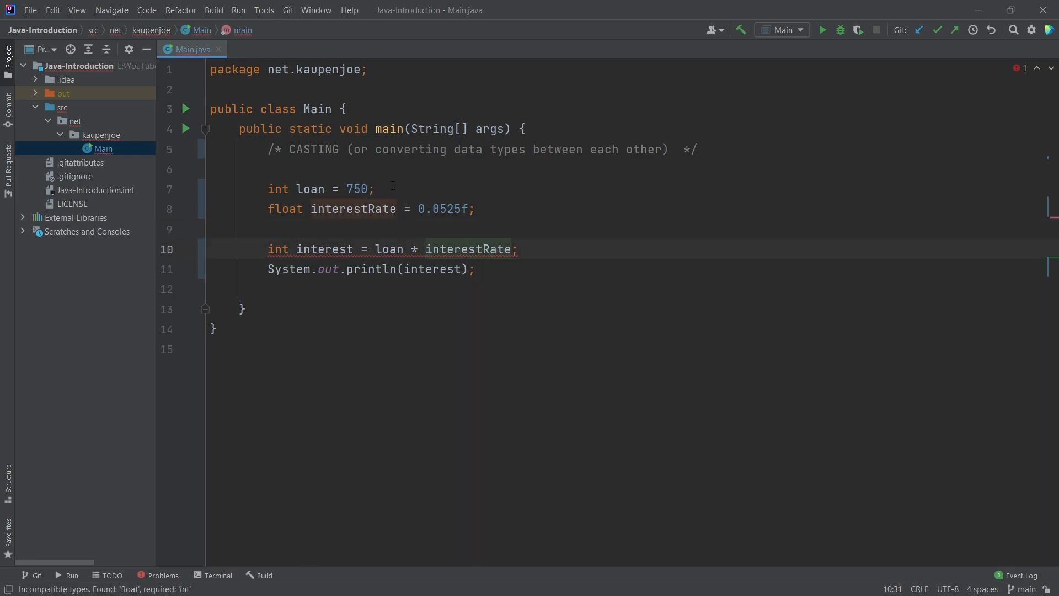
text((int))
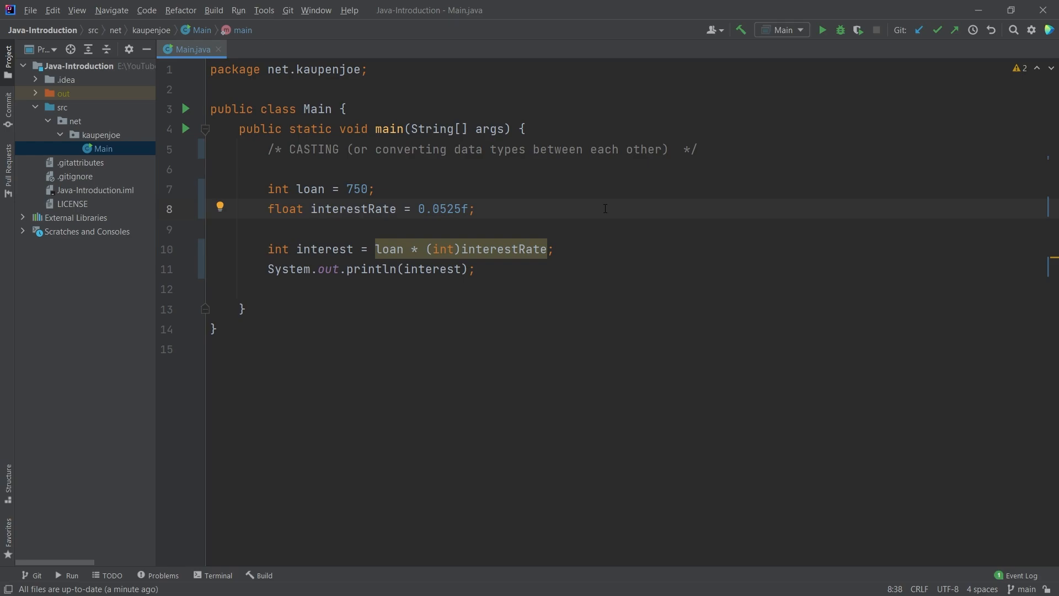
mouse_move(643, 212)
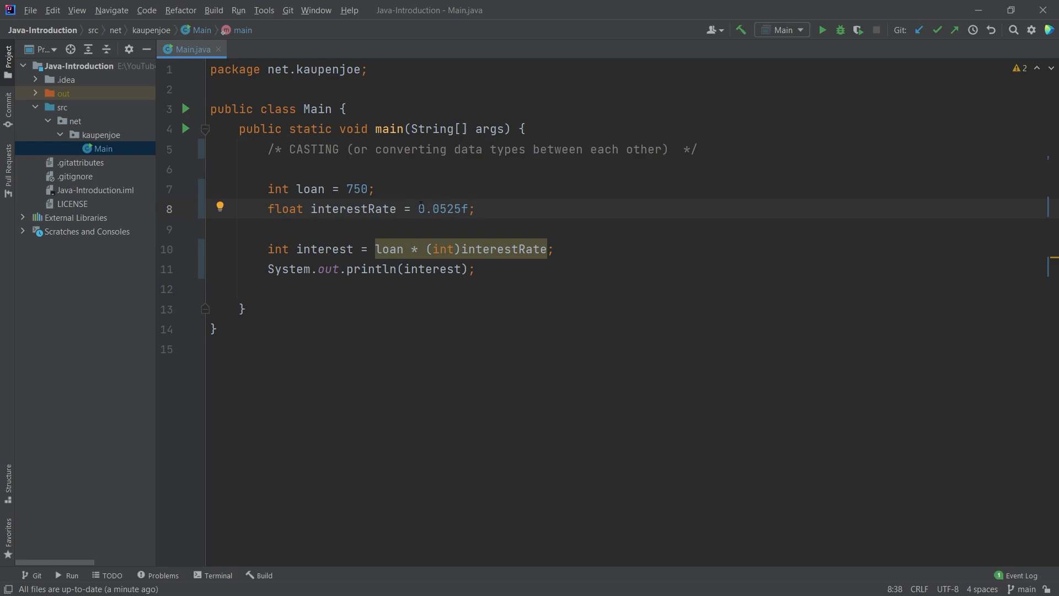
Run Main with the int cast, briefly editing interestRate and restoring it to 0.0525f.
click(474, 209)
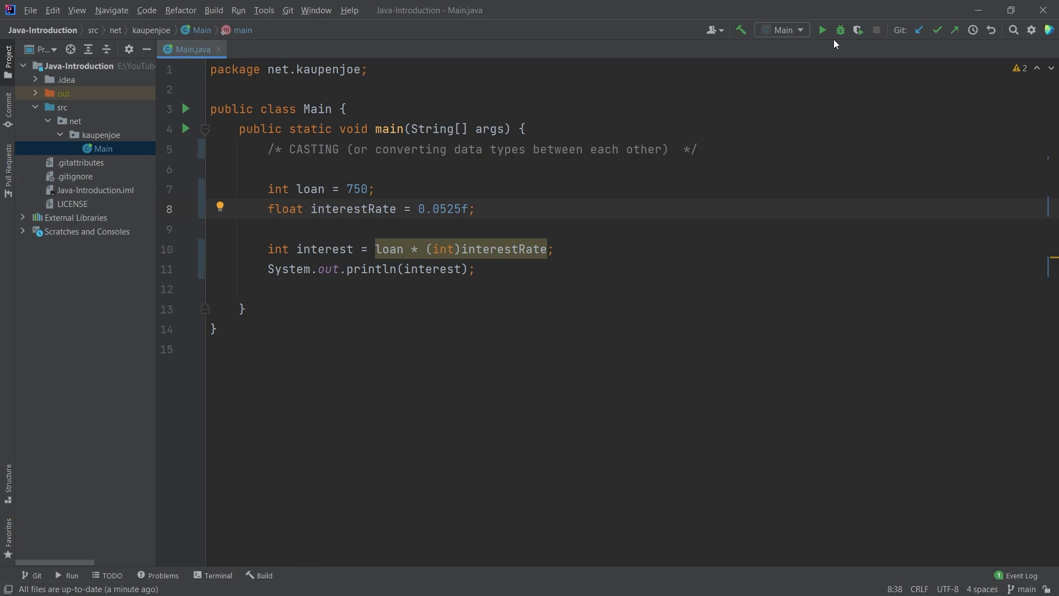
click(821, 29)
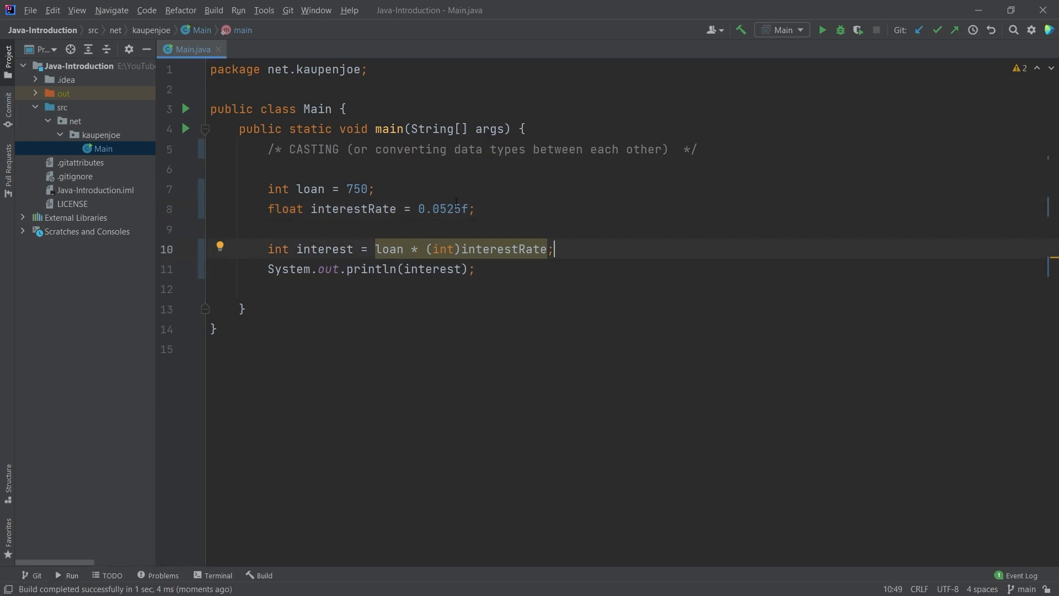
click(324, 248)
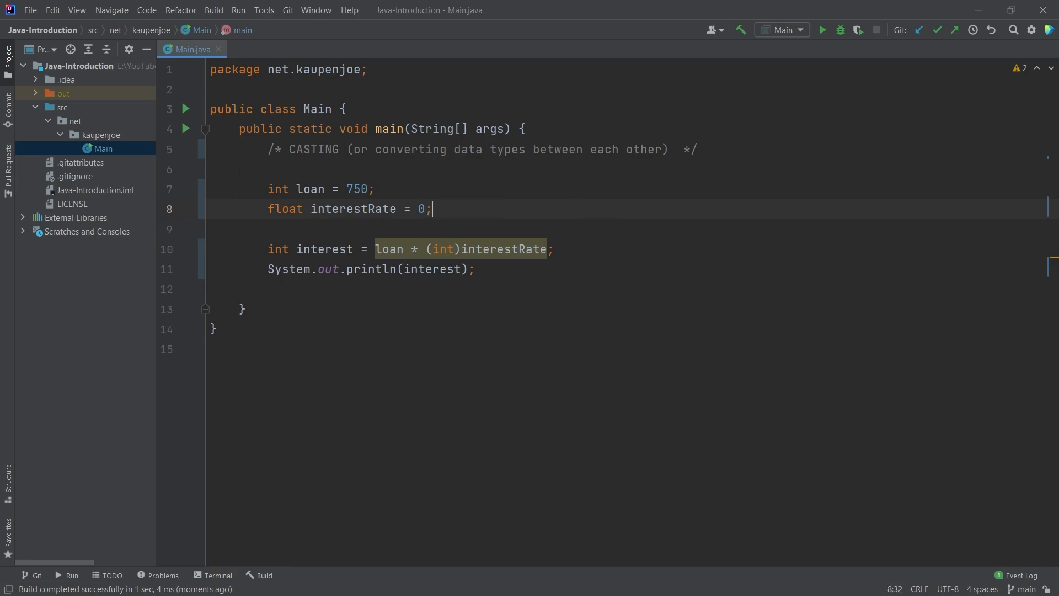
text(.0525f)
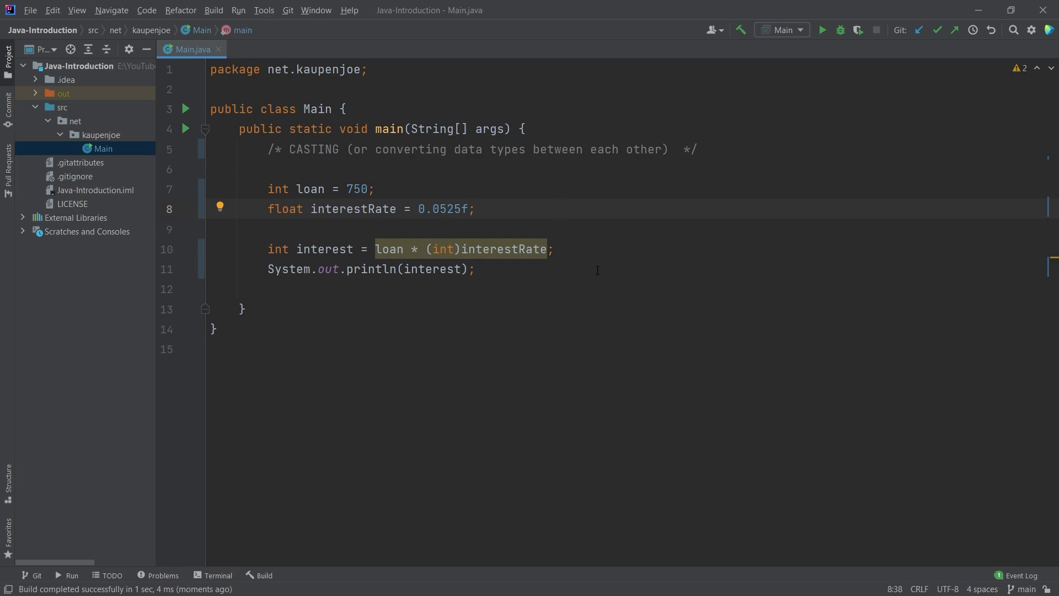
Make interest a float again and add the line int x = 50.5f + 20.6f;.
text(flat)
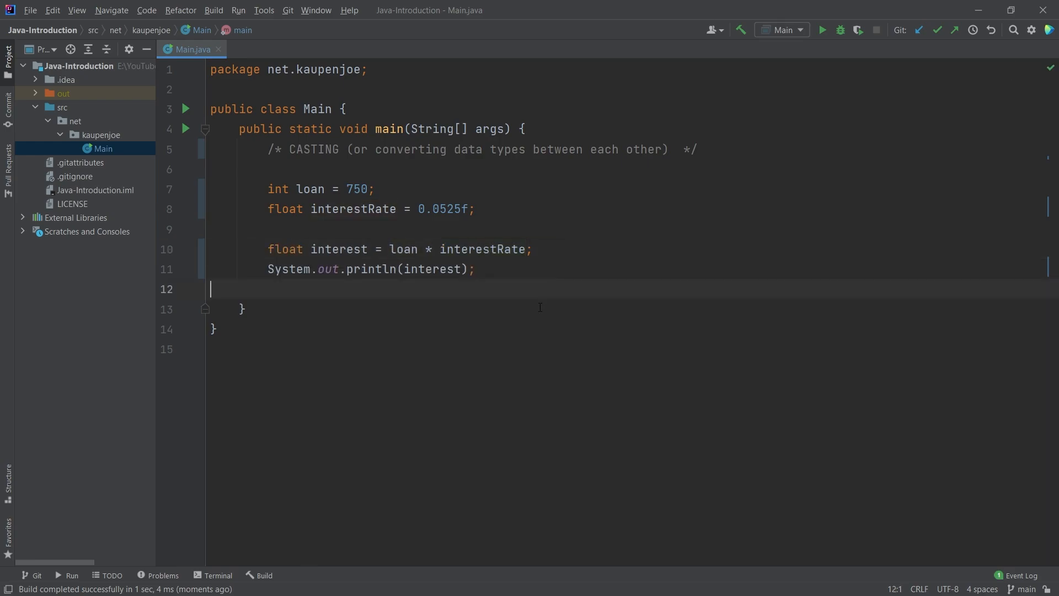
mouse_move(532, 205)
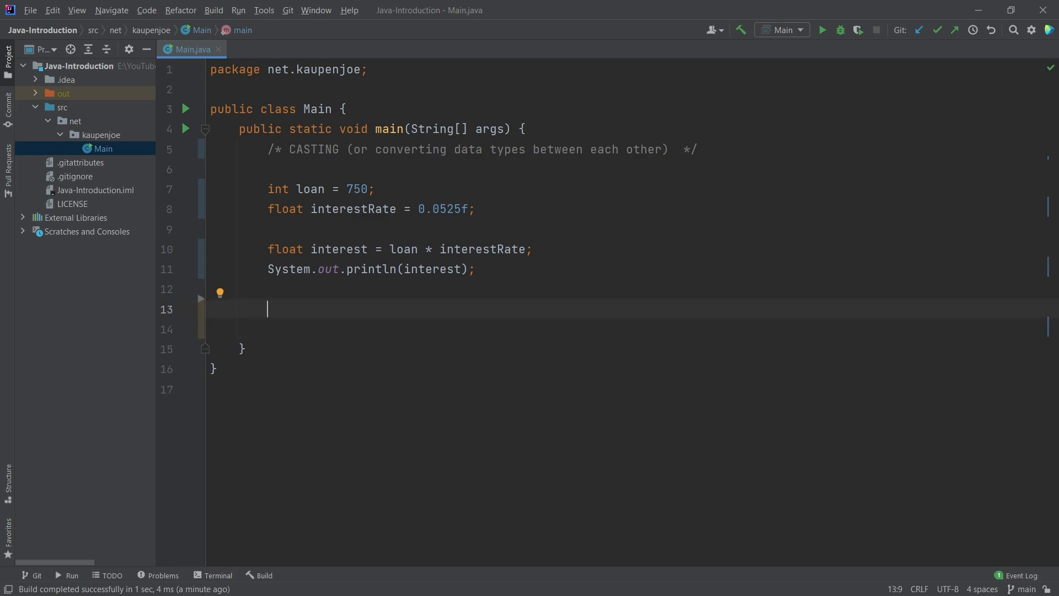
text(int x)
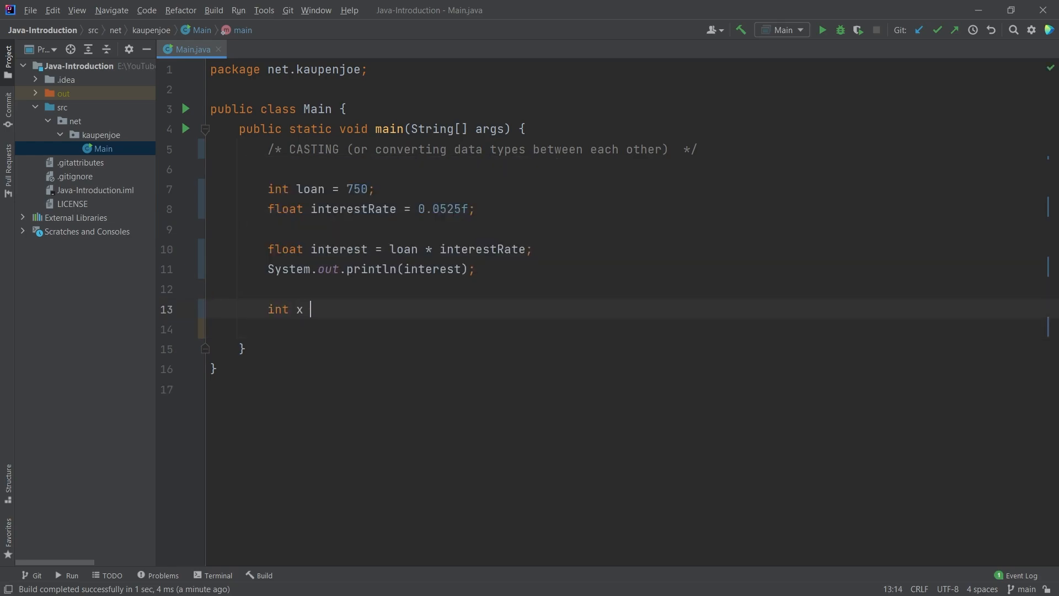
text(= 50)
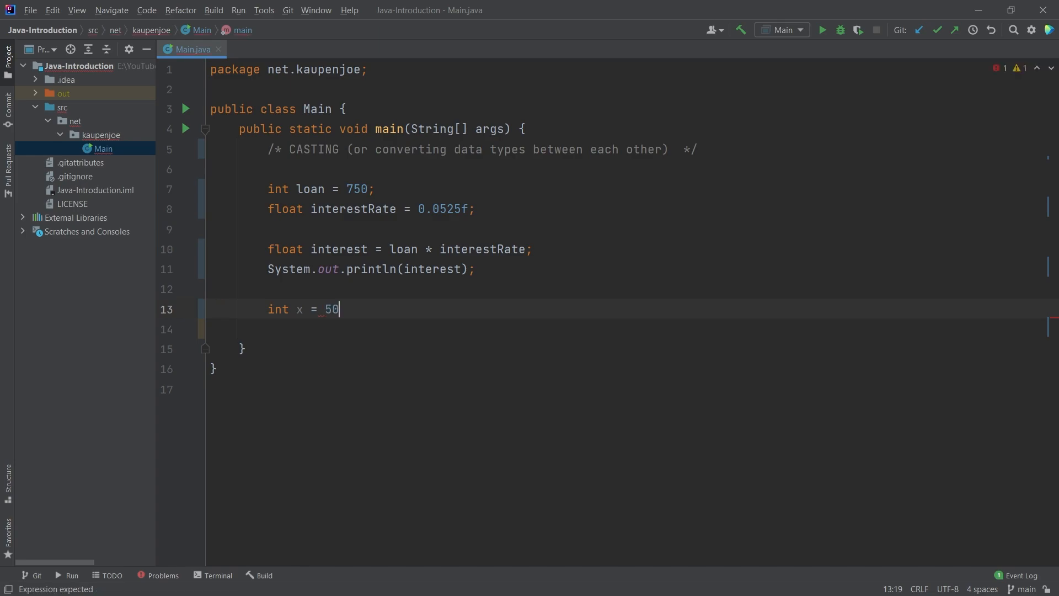
text(.5f + 2)
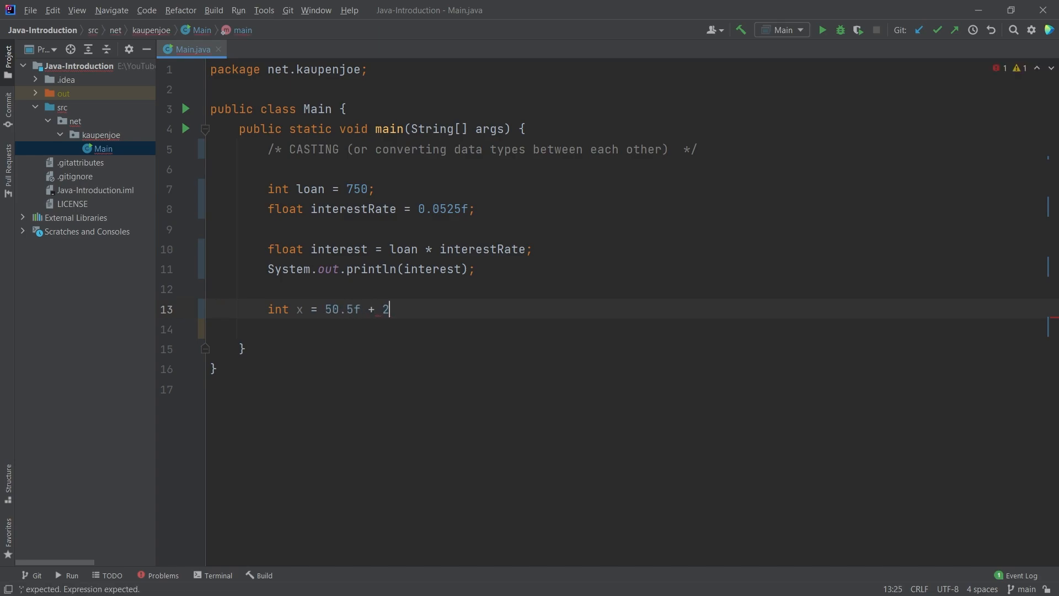
text(0.6f;)
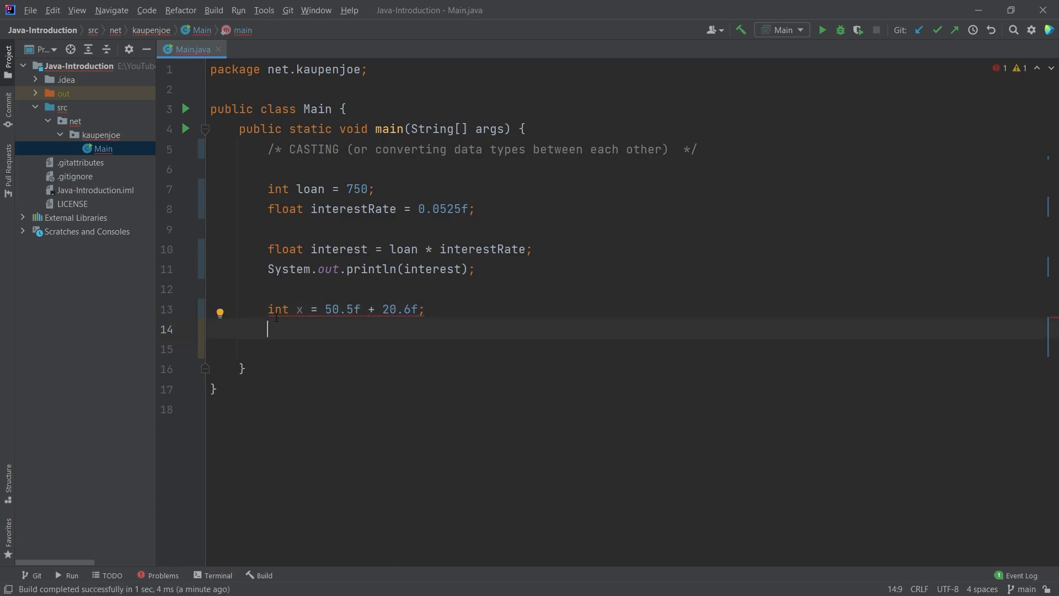
Change x to float, add System.out.println(x); and cast 50.5f to (int) in the sum.
double_click(277, 309)
text(floa)
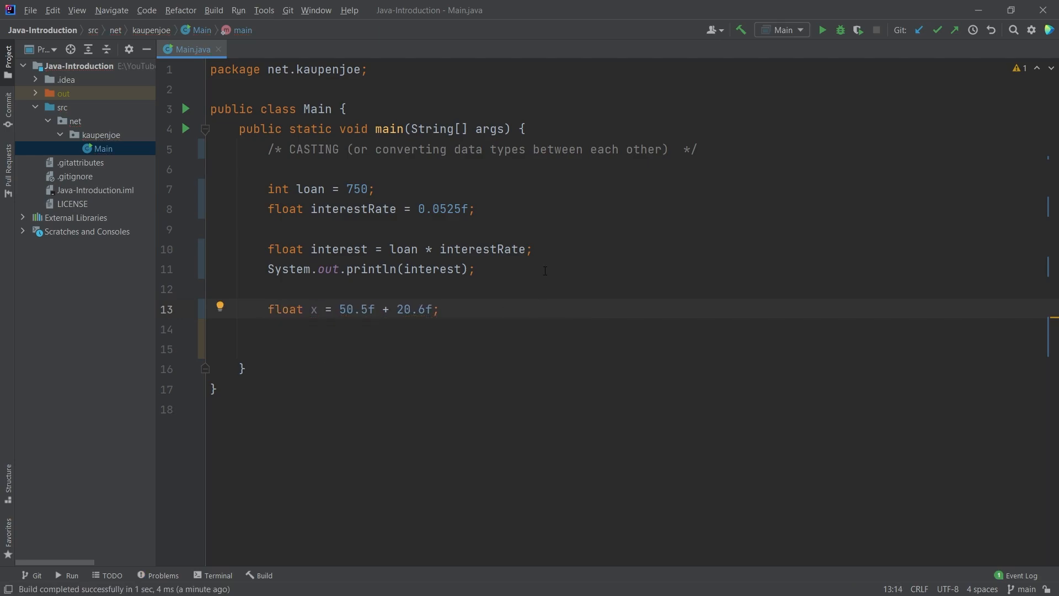
text(System.out.println(interest);)
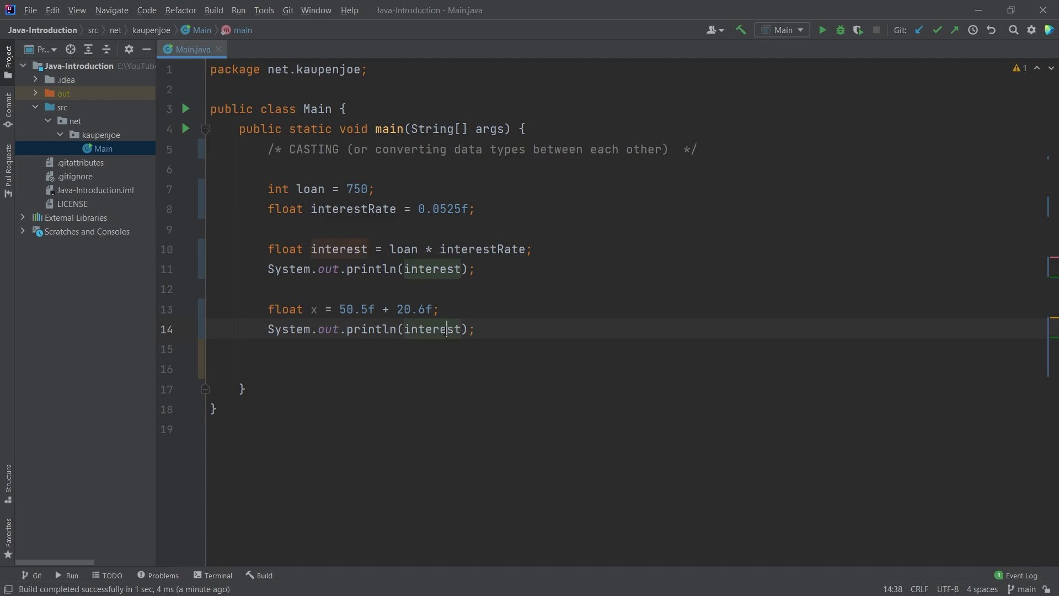
text(x)
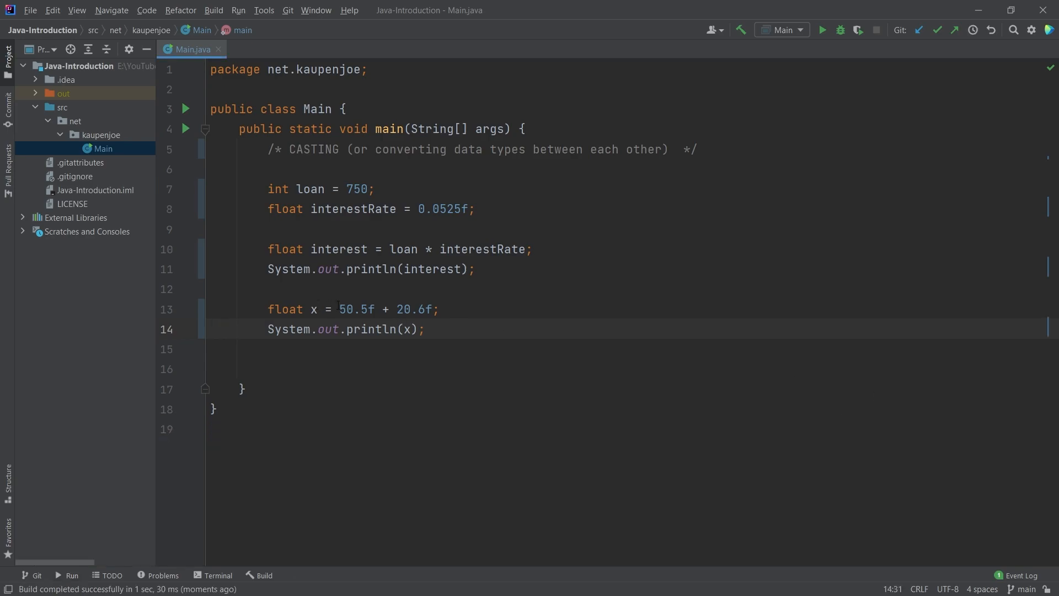
text((int))
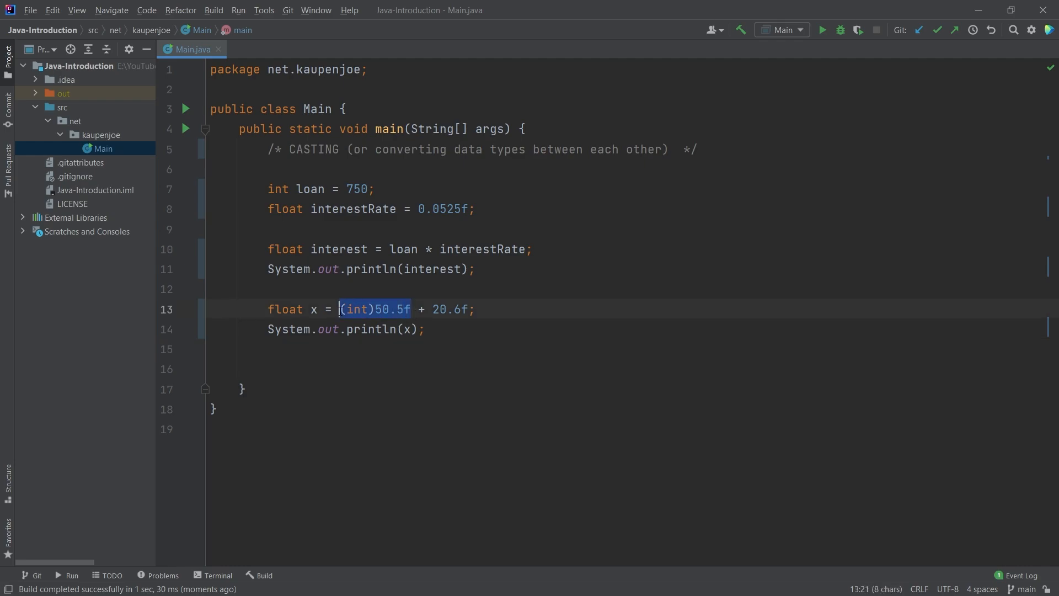
Run Main with x = (int)50.5f + 20.6f and tidy the blank lines before the closing brace.
click(424, 329)
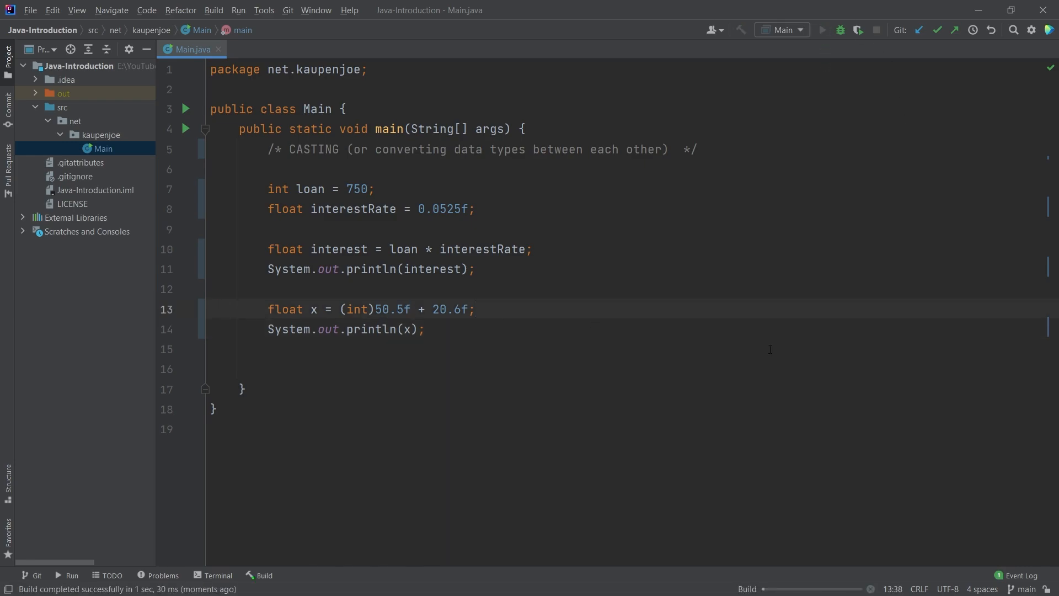
click(822, 30)
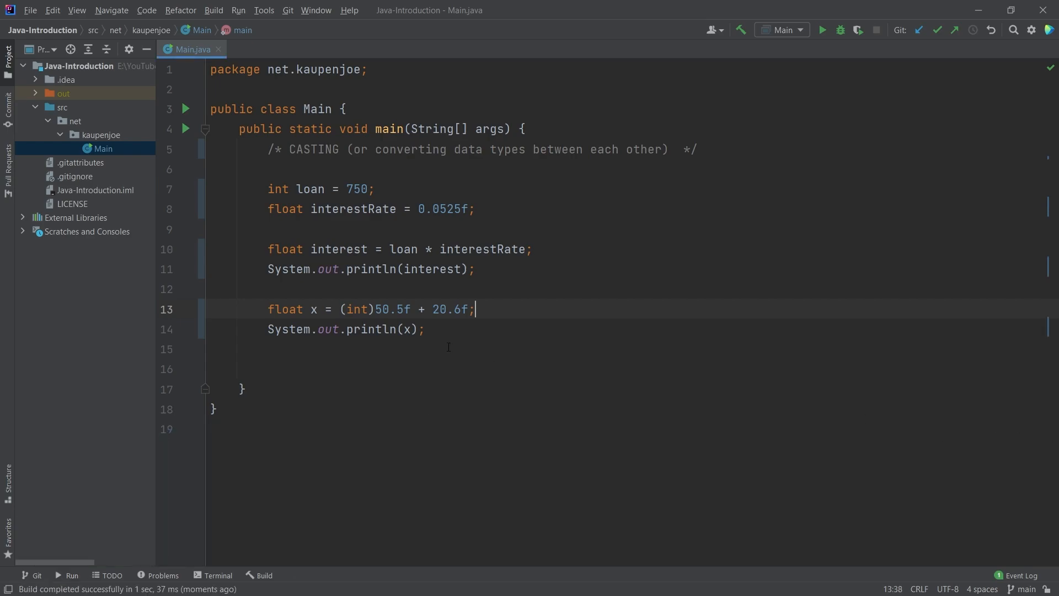
mouse_move(426, 318)
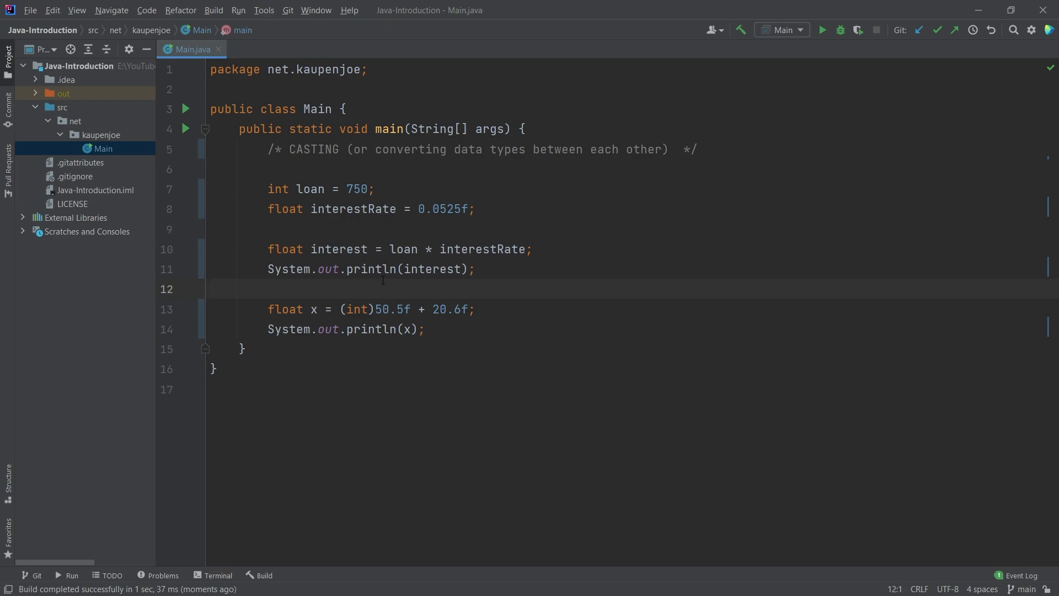
mouse_move(495, 292)
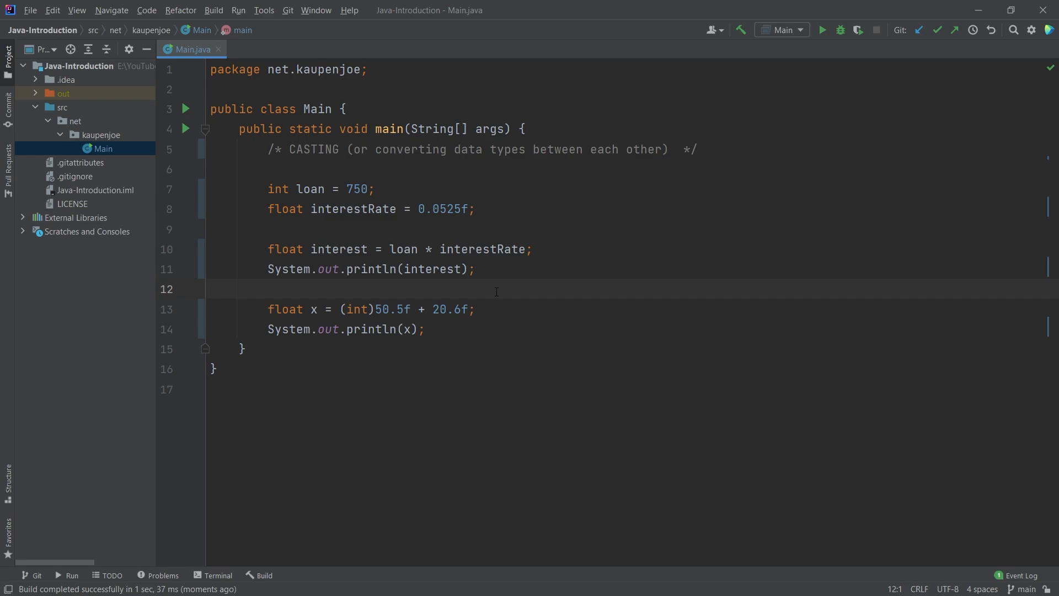
click(212, 289)
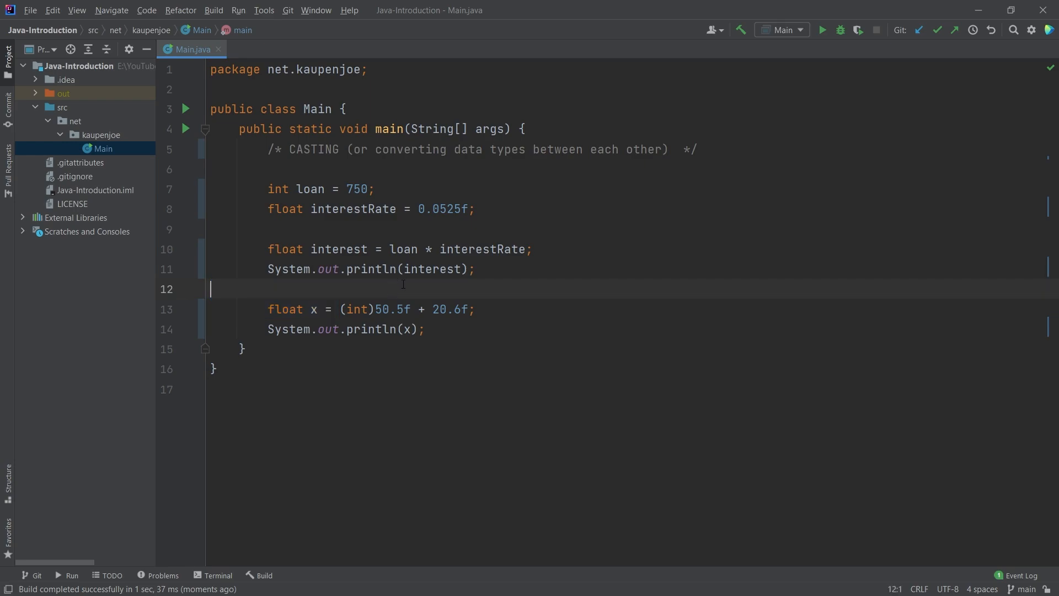